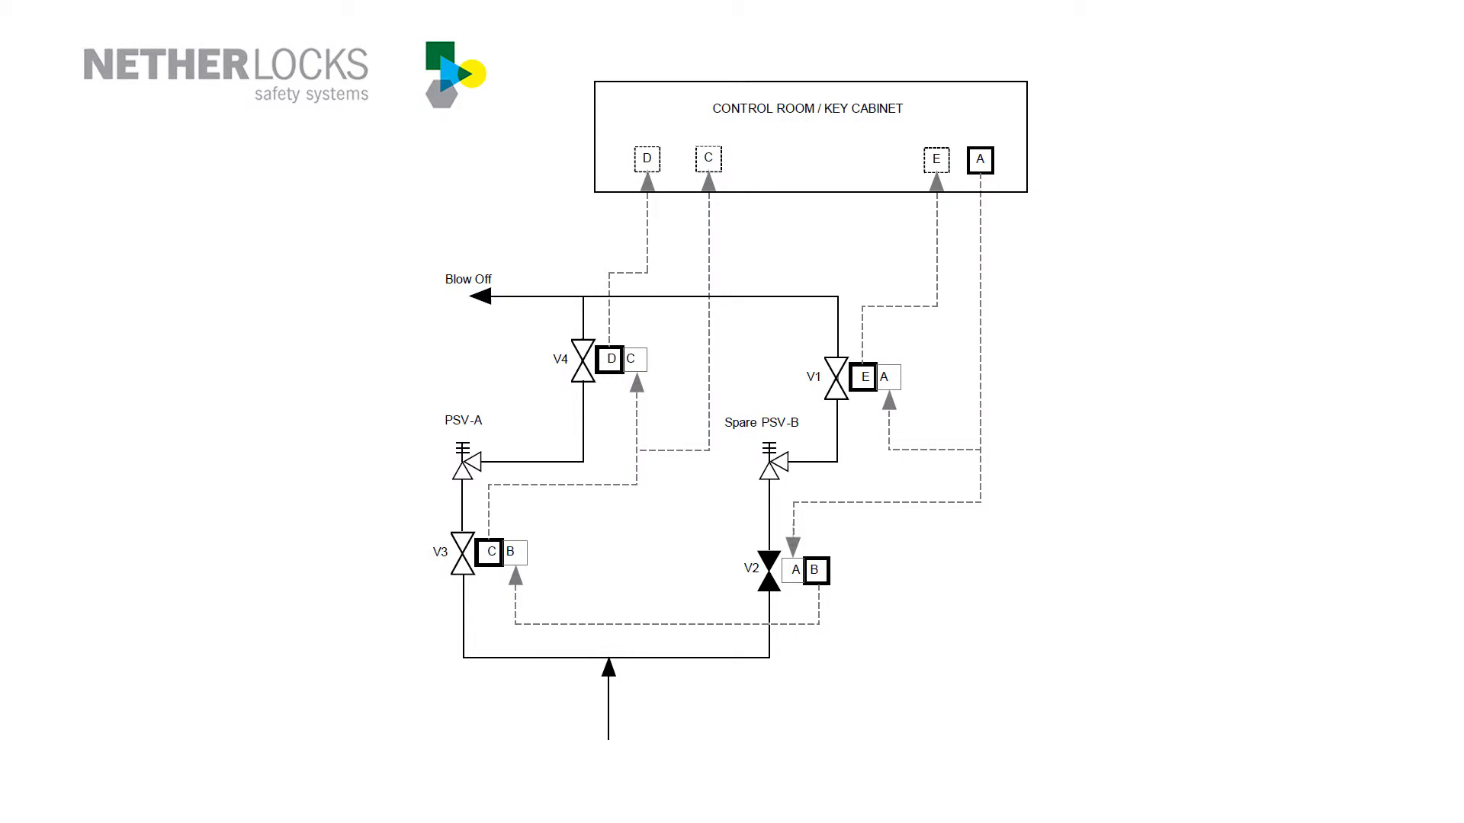
# Advance the slideshow through red highlights of the four valves, valve V2, its A lock, and the key cabinet
pyautogui.click(807, 135)
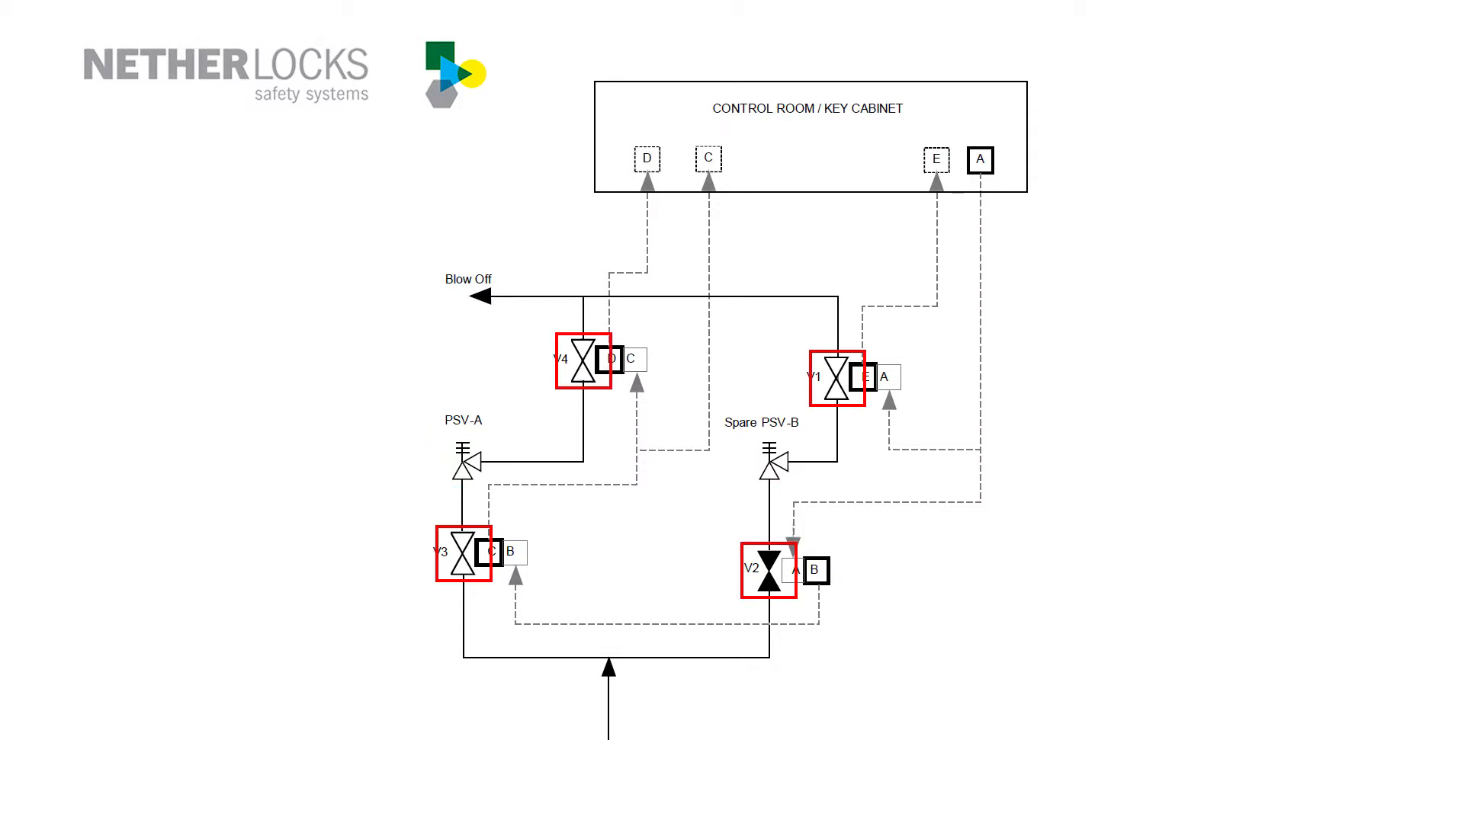
pyautogui.click(769, 570)
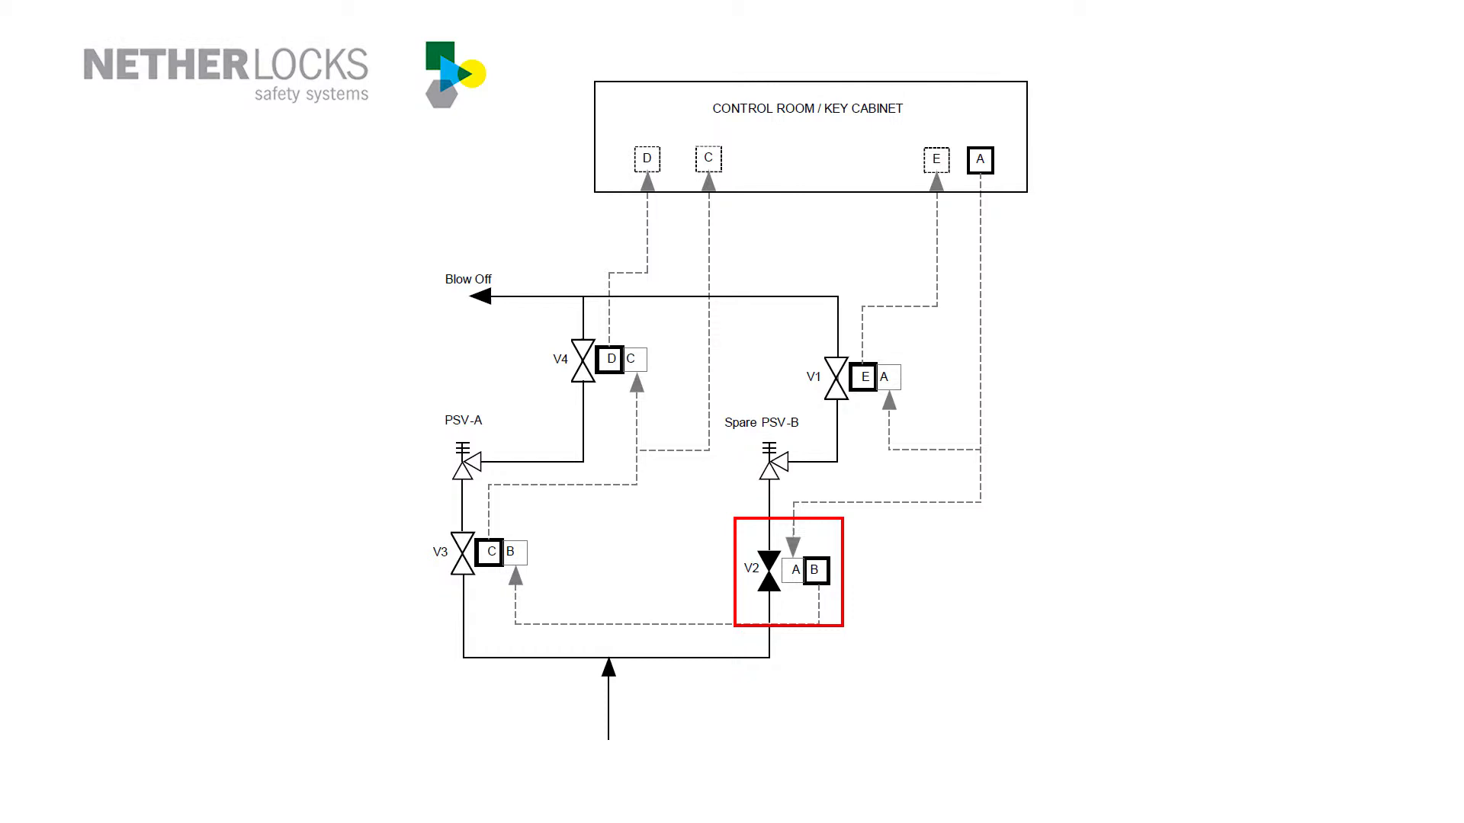
pyautogui.click(815, 569)
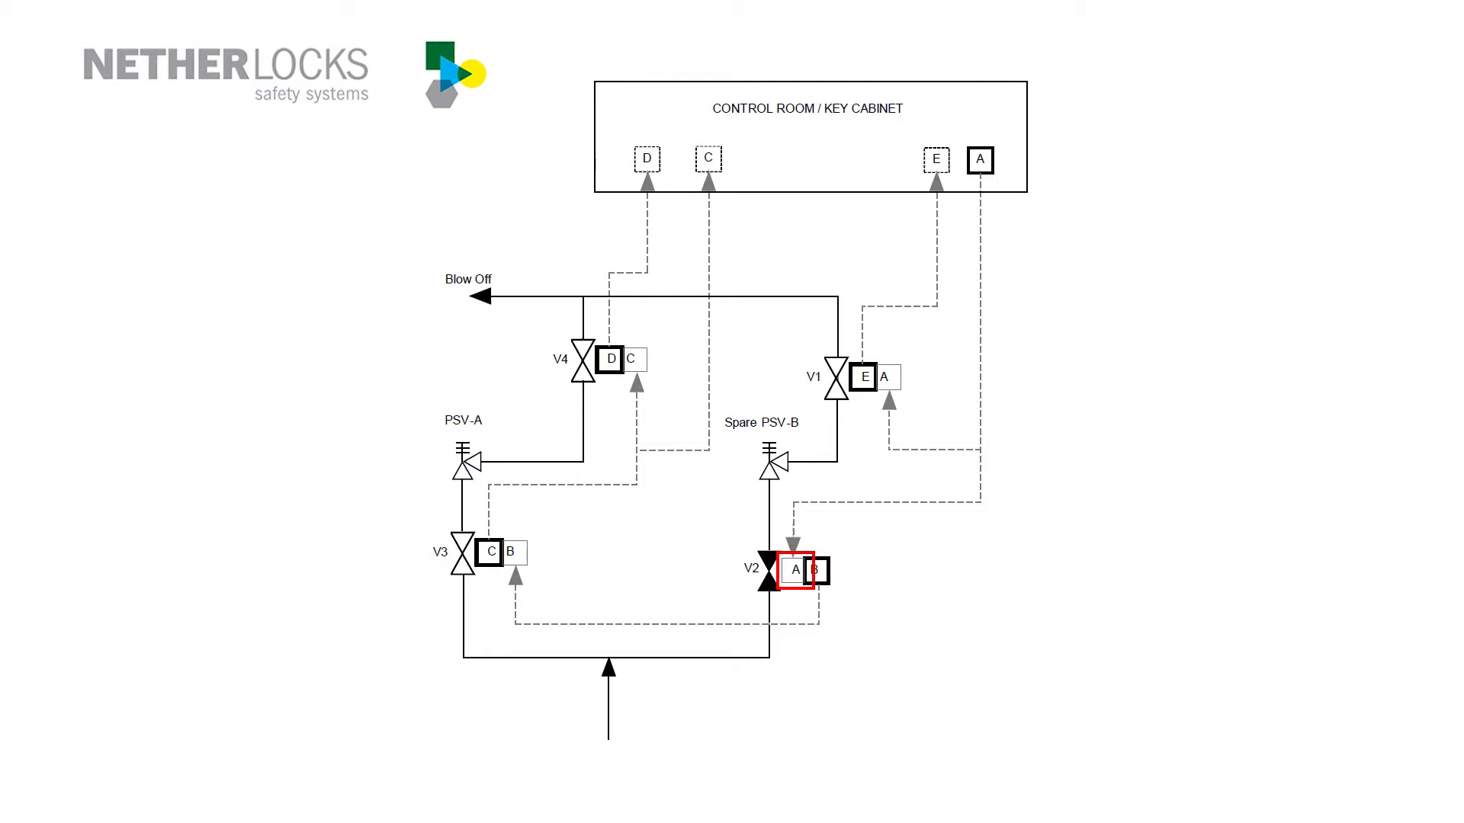
pyautogui.click(794, 570)
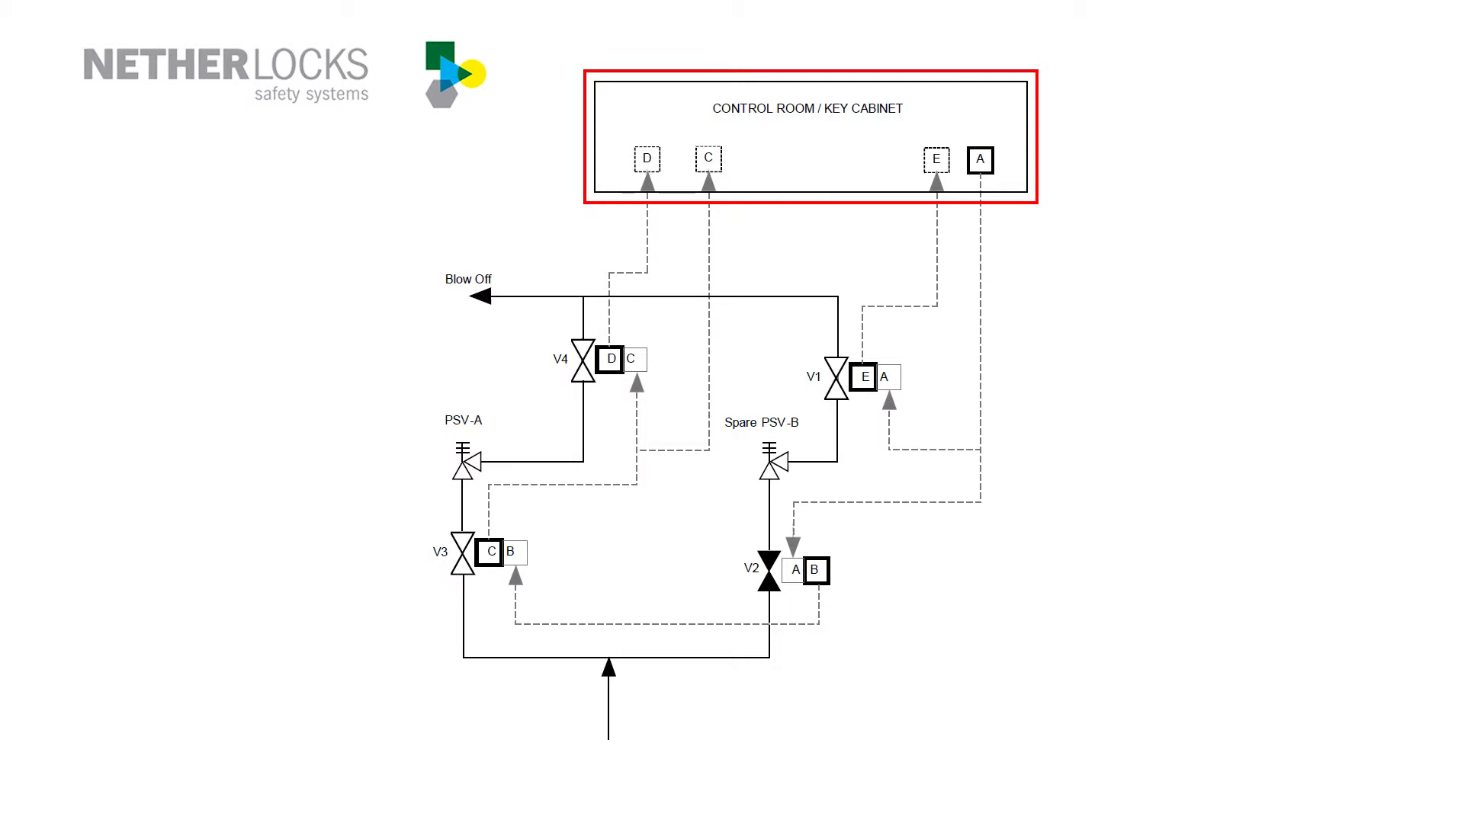
# Advance the animations to mark cabinet key positions D, C and E, then the next highlight
pyautogui.click(979, 158)
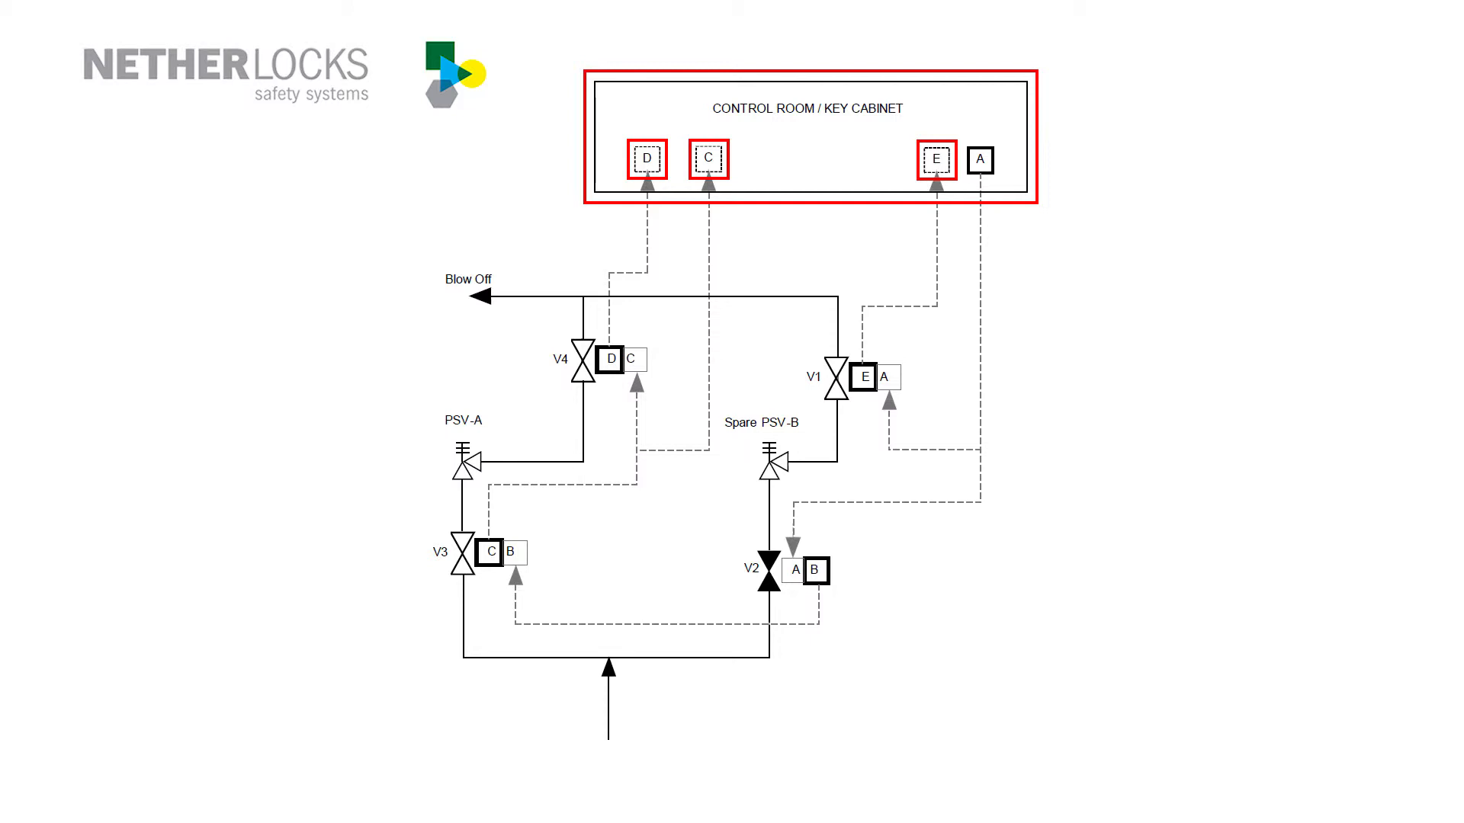
pyautogui.click(979, 159)
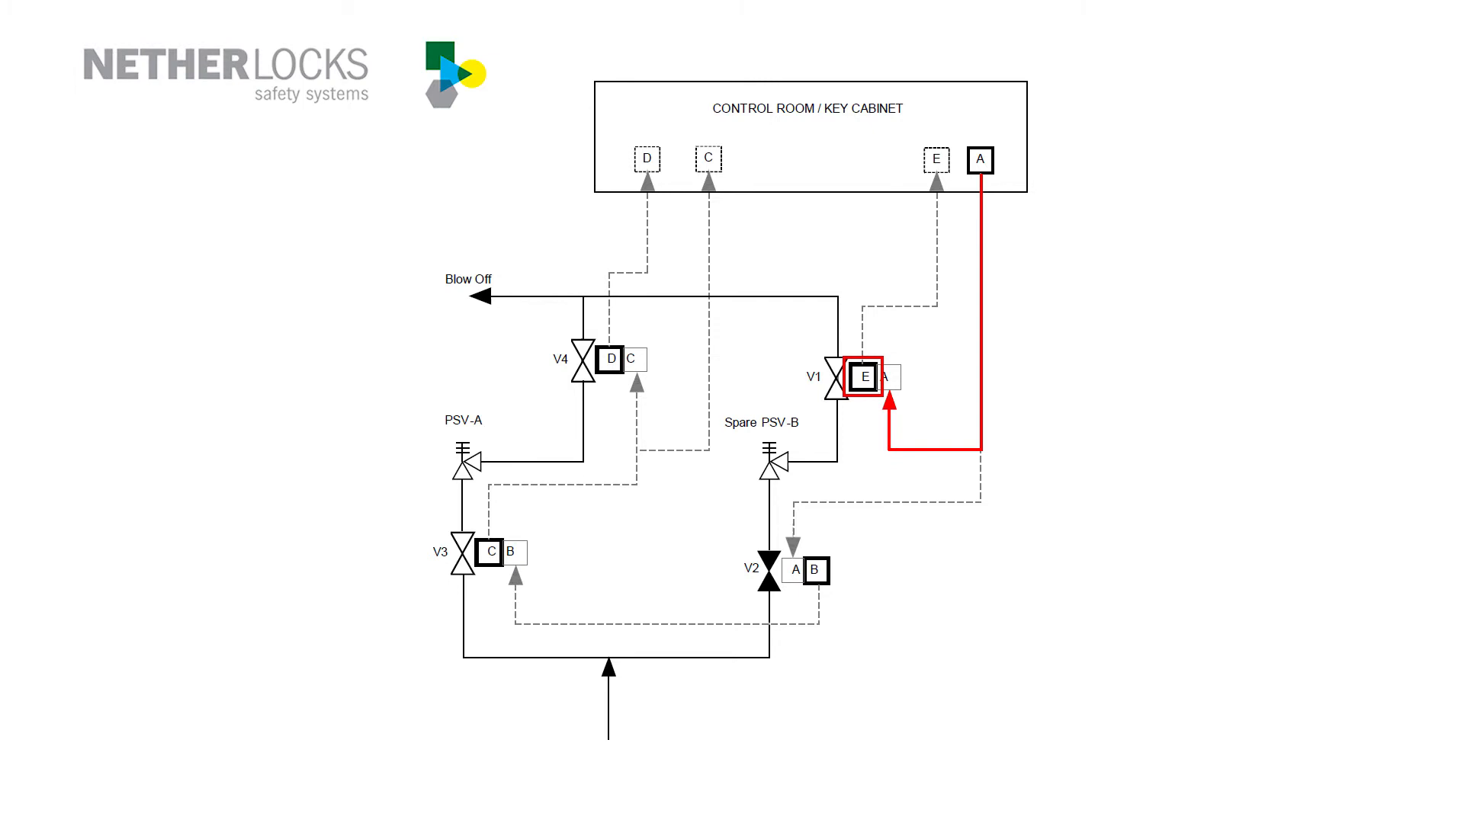
# Advance the animation tracing key A's red route from the cabinet to the valve lock
pyautogui.click(861, 378)
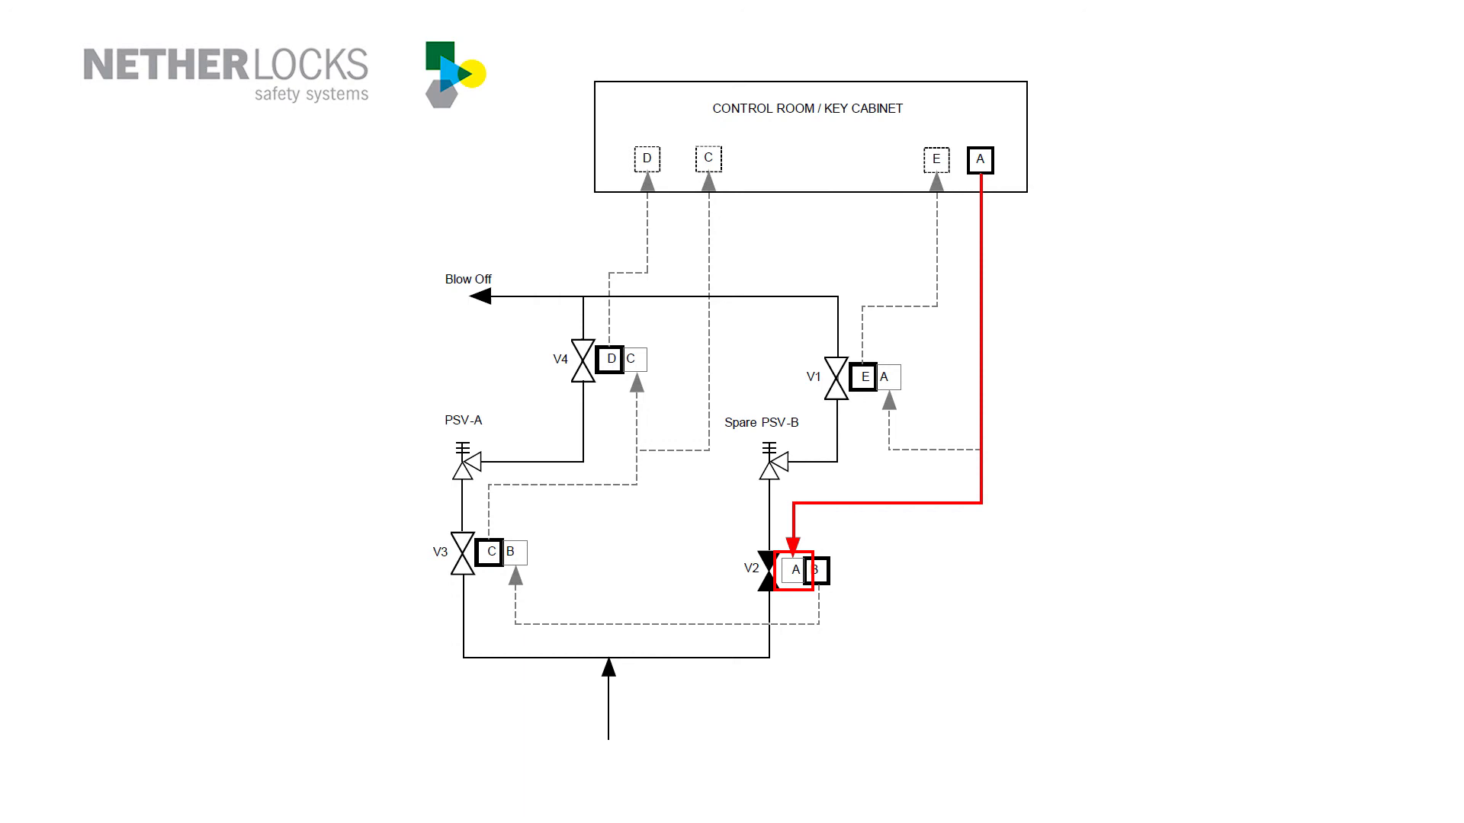
# Advance the animation to outline valve V2's B lock in red
pyautogui.click(790, 570)
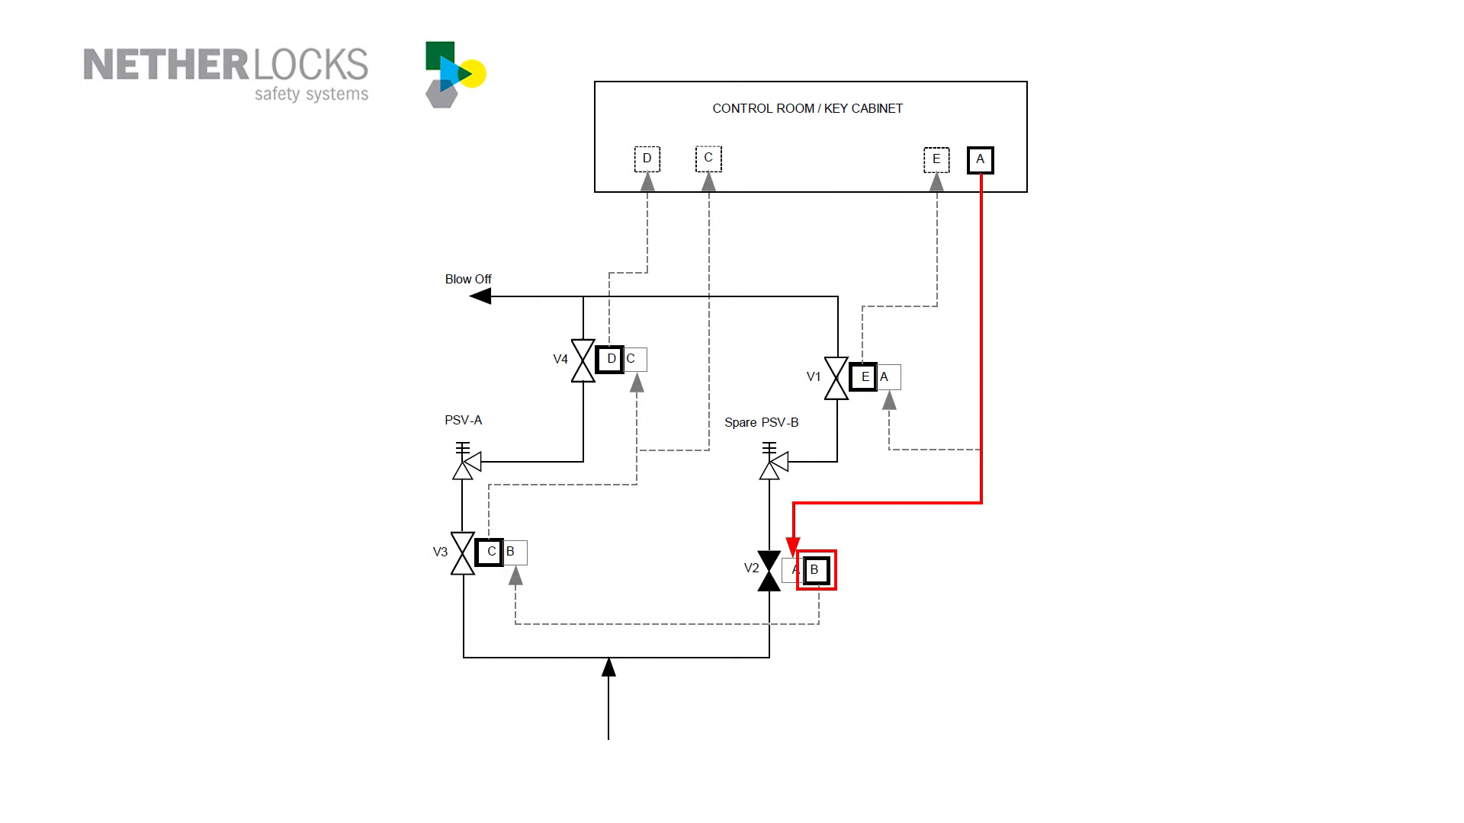